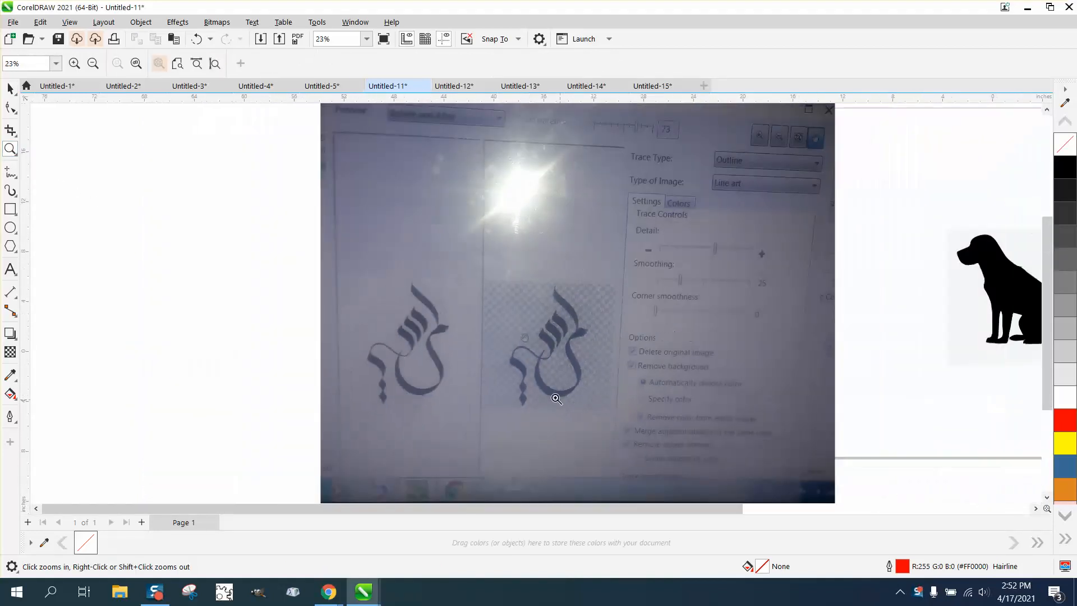
Zoom in on the reference photo, then zoom out to show the whole page.
click(93, 63)
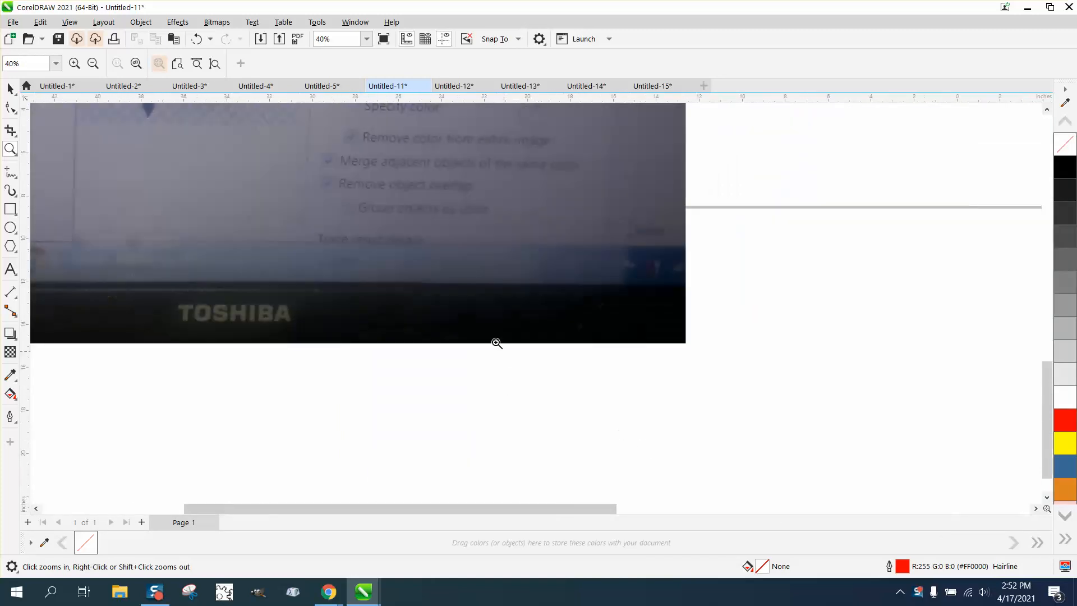
click(93, 62)
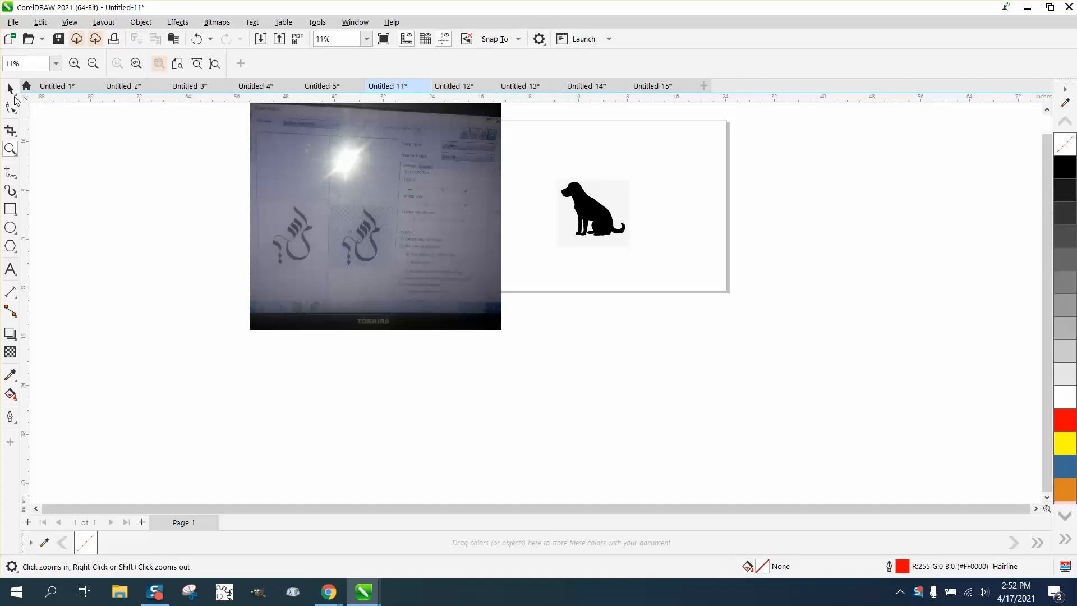
Select the dog bitmap and run Outline Trace > Clipart, reviewing PowerTRACE detail and smoothing settings.
click(593, 212)
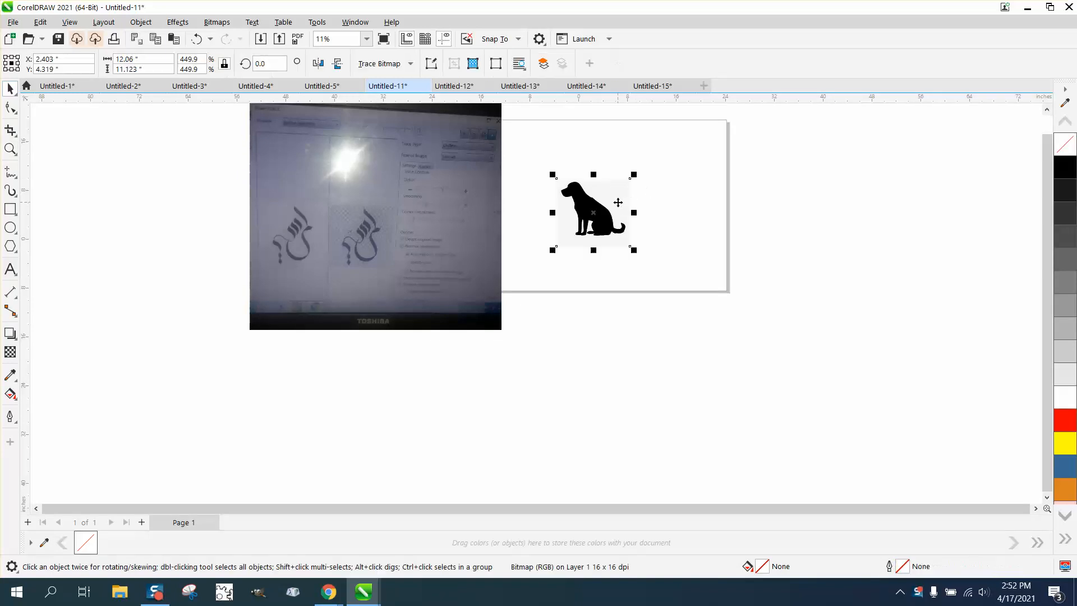
mouse_move(497, 176)
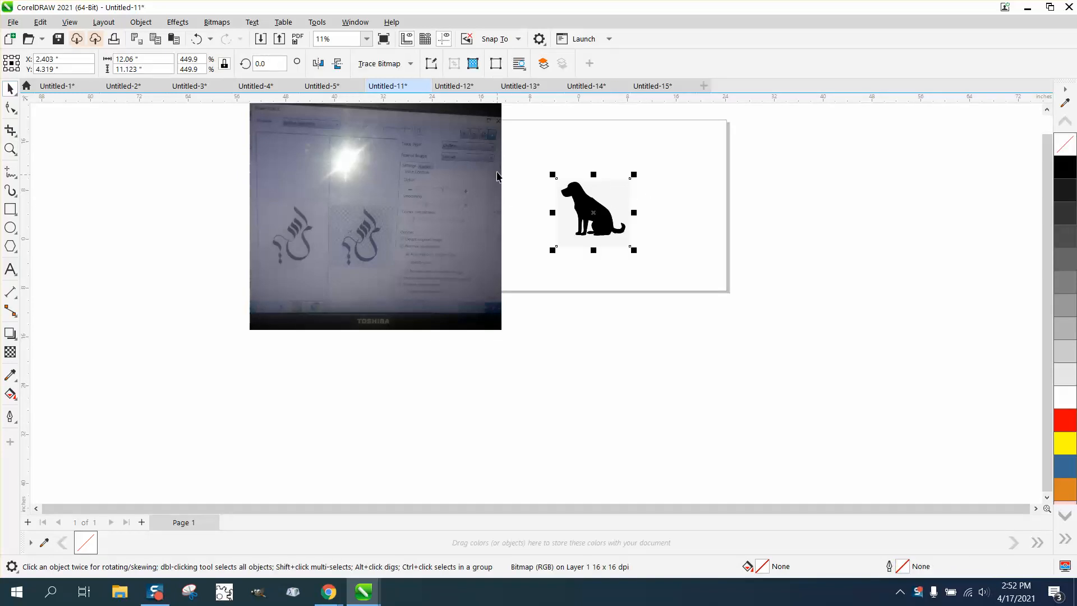
click(410, 64)
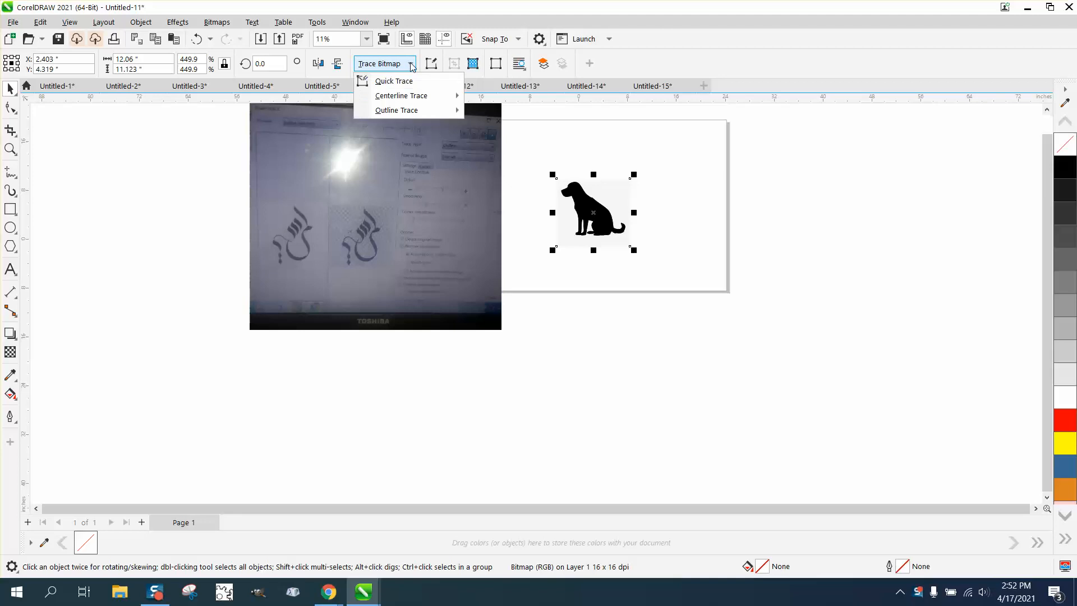
mouse_move(402, 110)
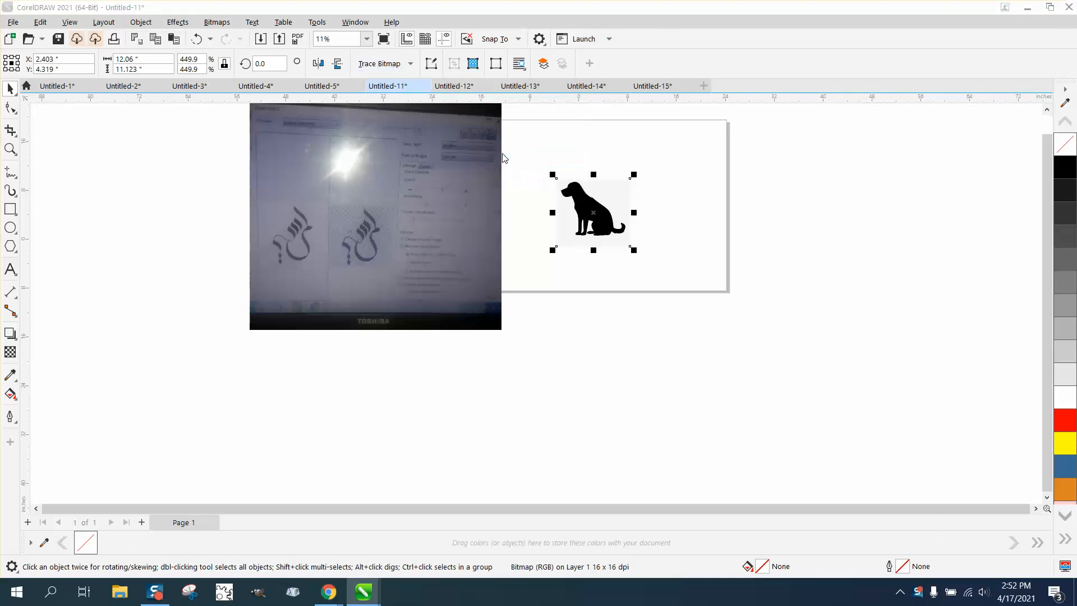
click(377, 64)
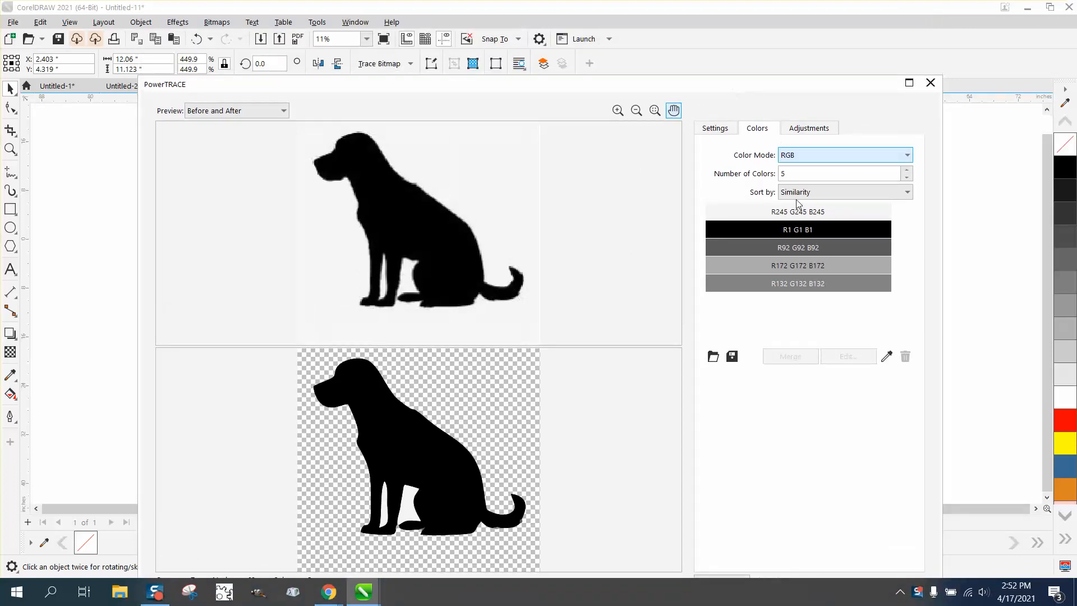
click(714, 128)
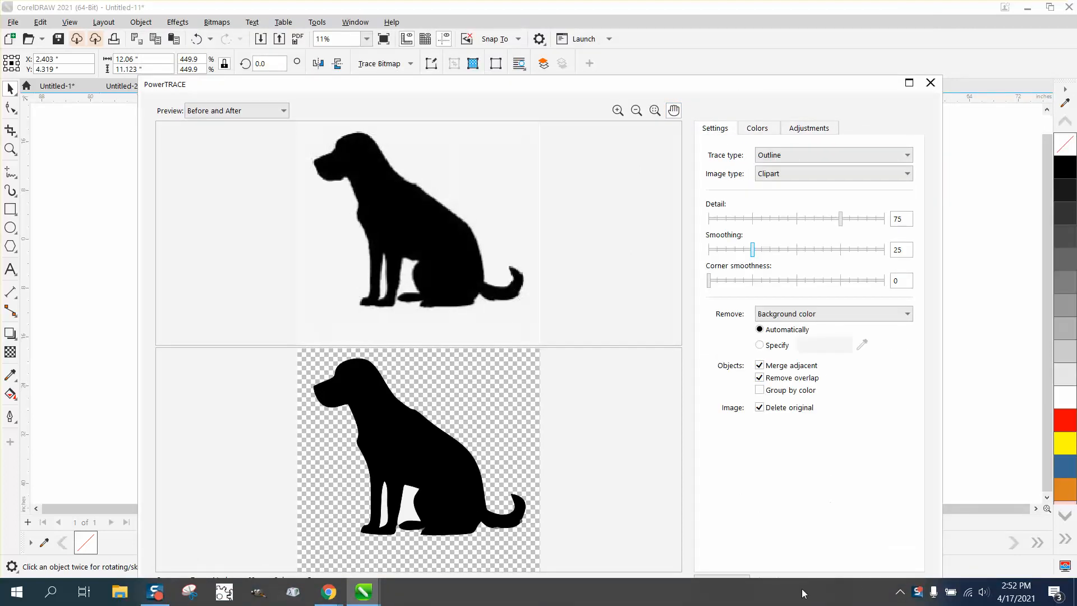
mouse_move(665, 545)
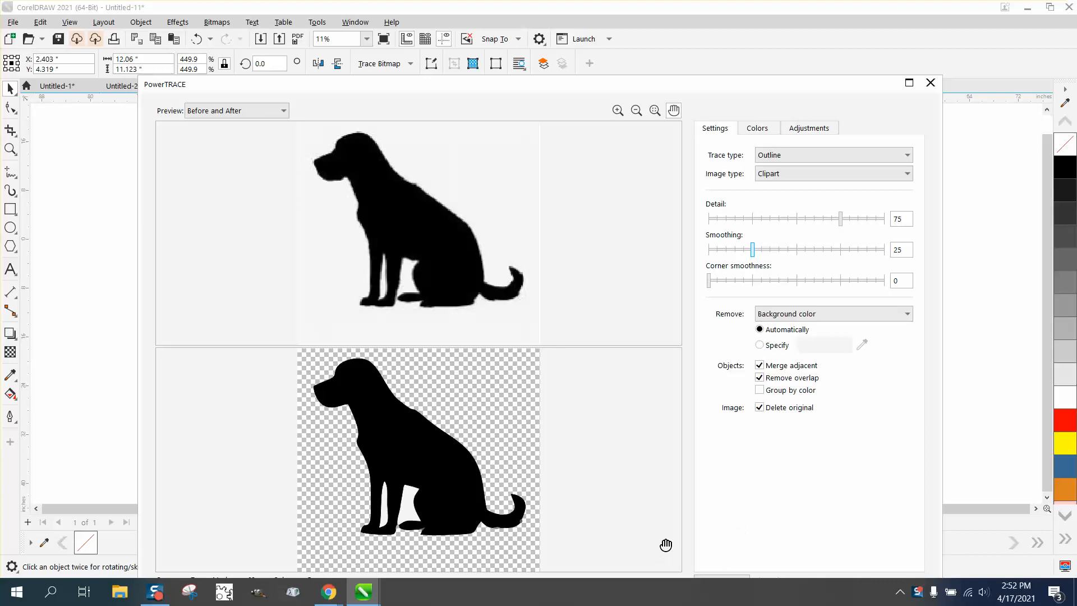
mouse_move(889, 120)
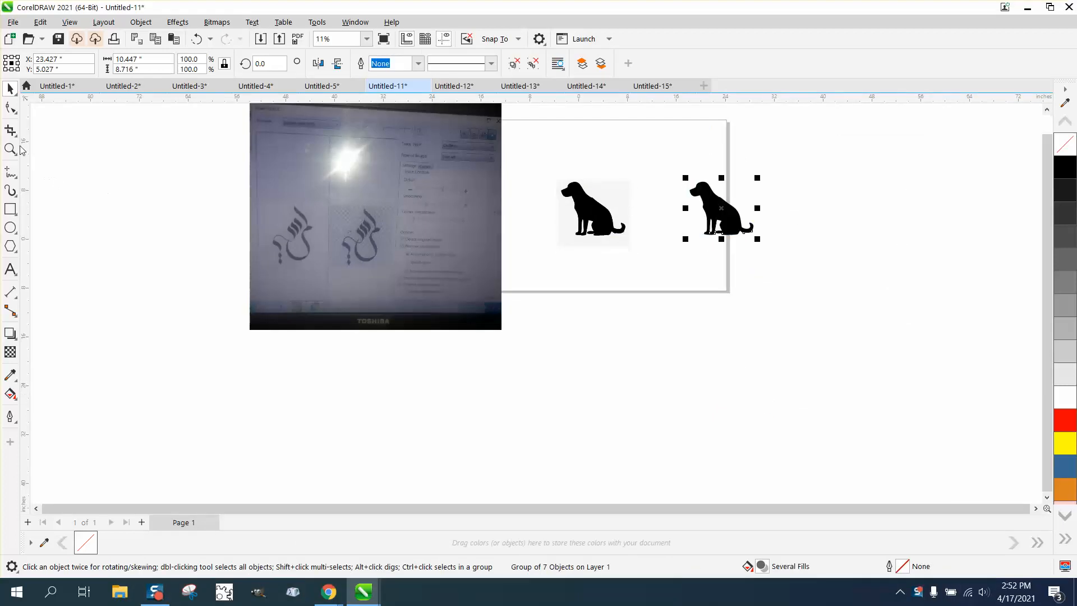
Zoom the view to frame the reference photo and both dog silhouettes.
click(9, 149)
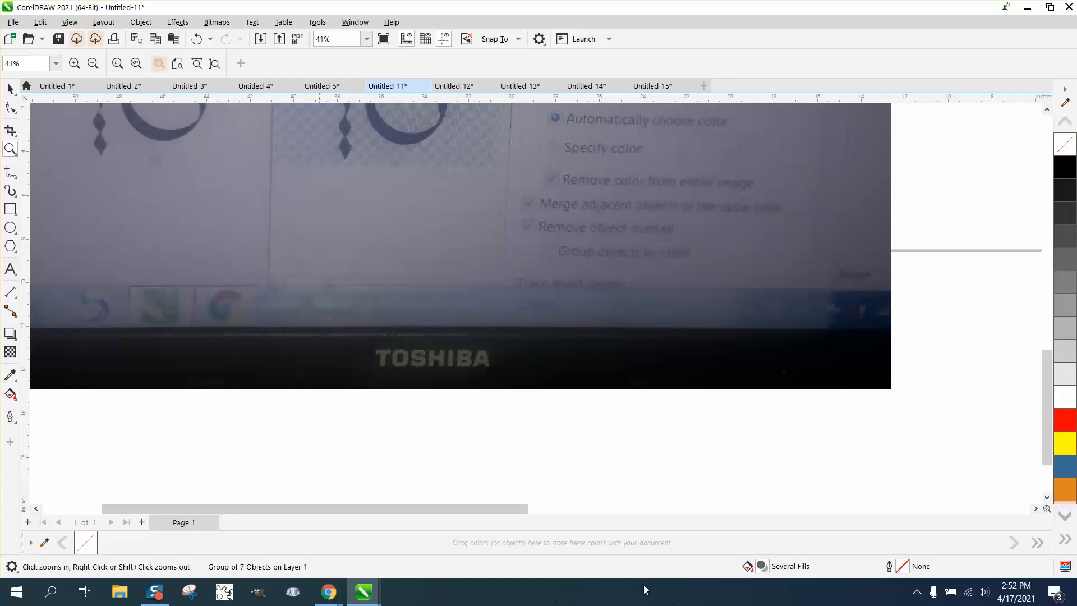
click(92, 64)
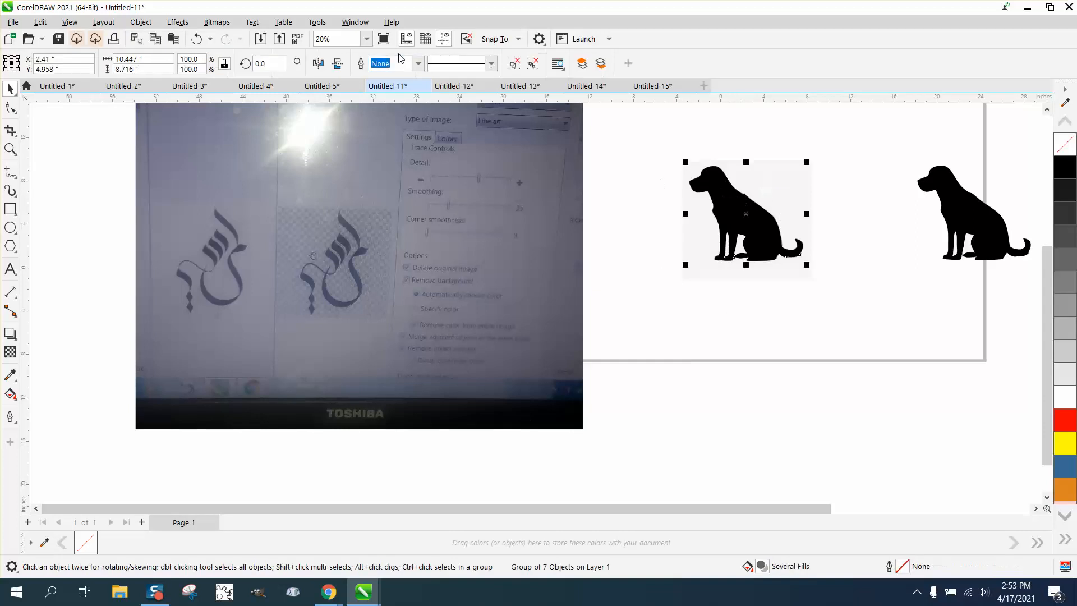
mouse_move(713, 299)
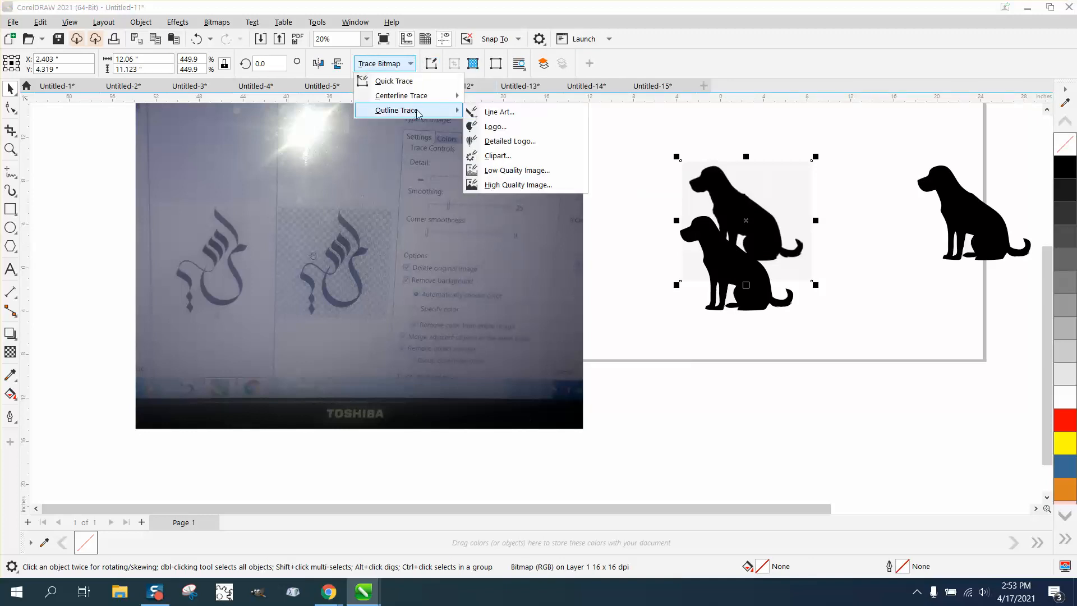
Trace the duplicated dog bitmap as outline clipart and accept it as a seven-object group.
click(497, 156)
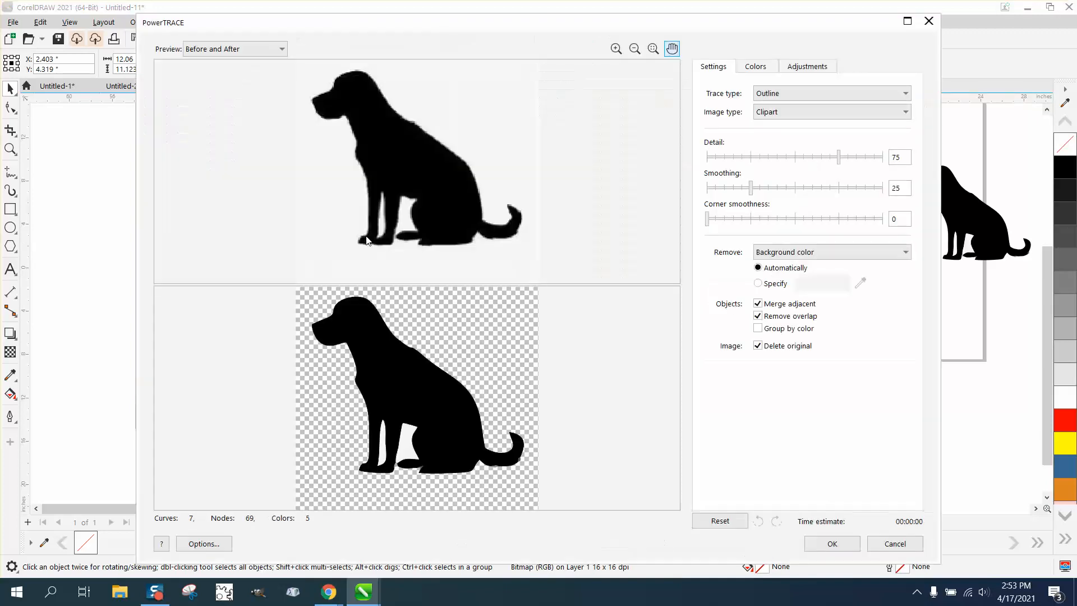
mouse_move(908, 21)
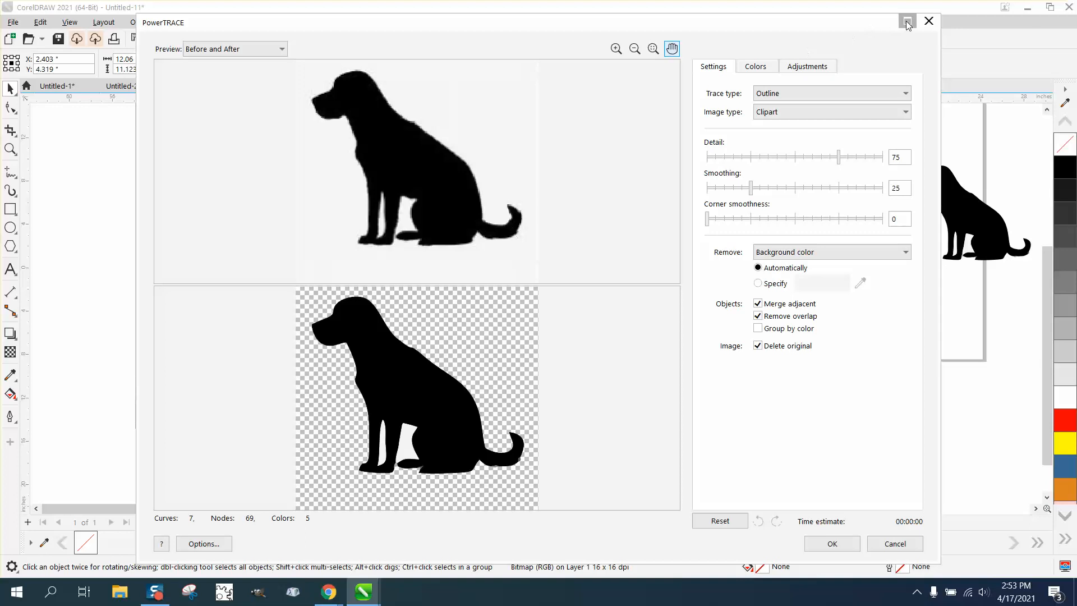
click(906, 21)
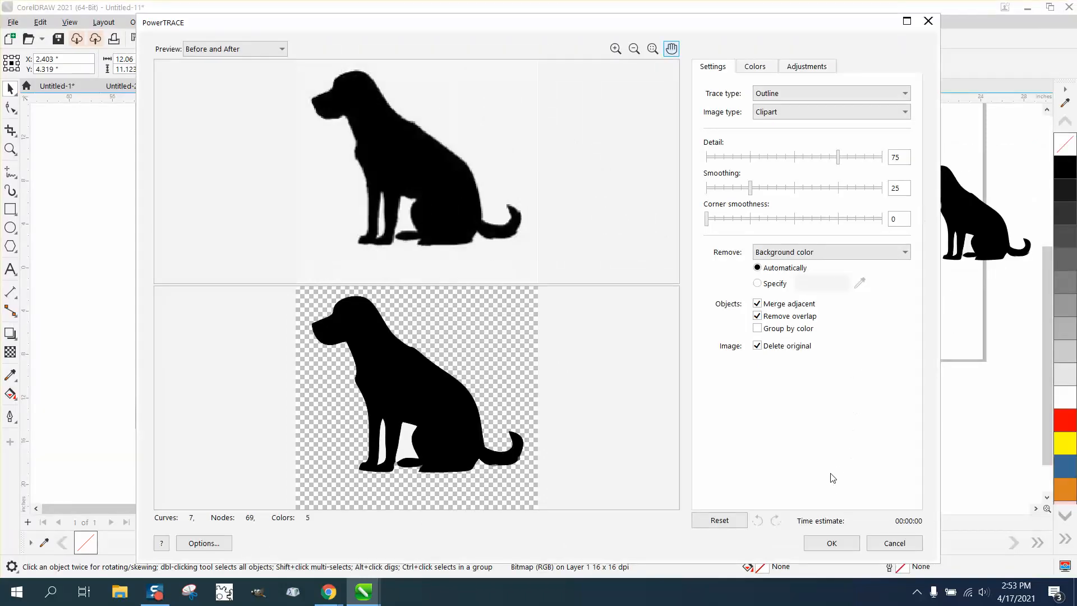
mouse_move(634, 319)
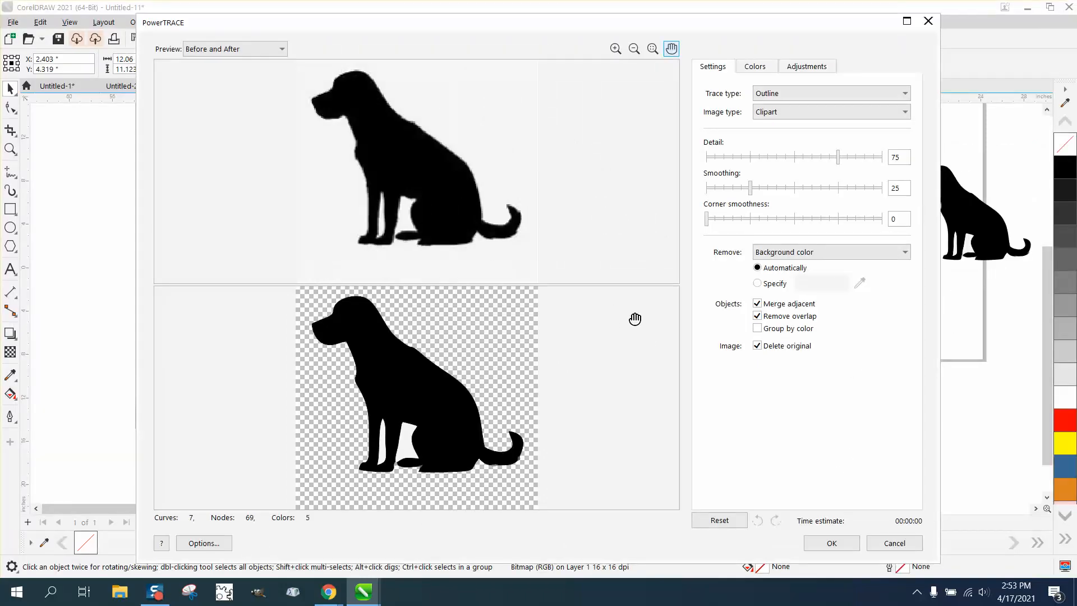
click(830, 543)
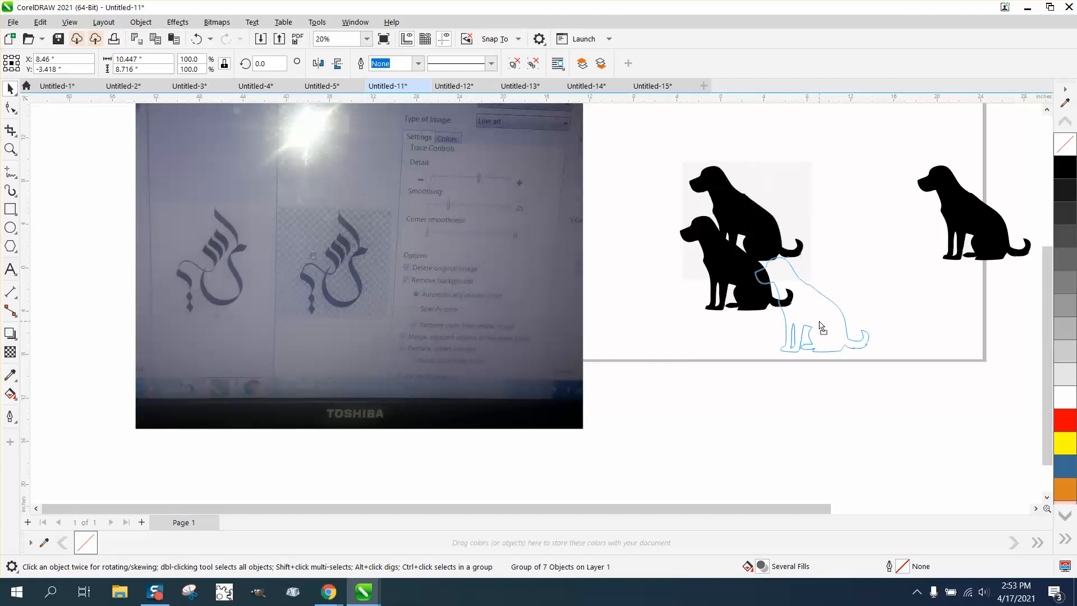
Place the new traced dog at the lower right of the stack and zoom out to the page.
scroll(down, 3)
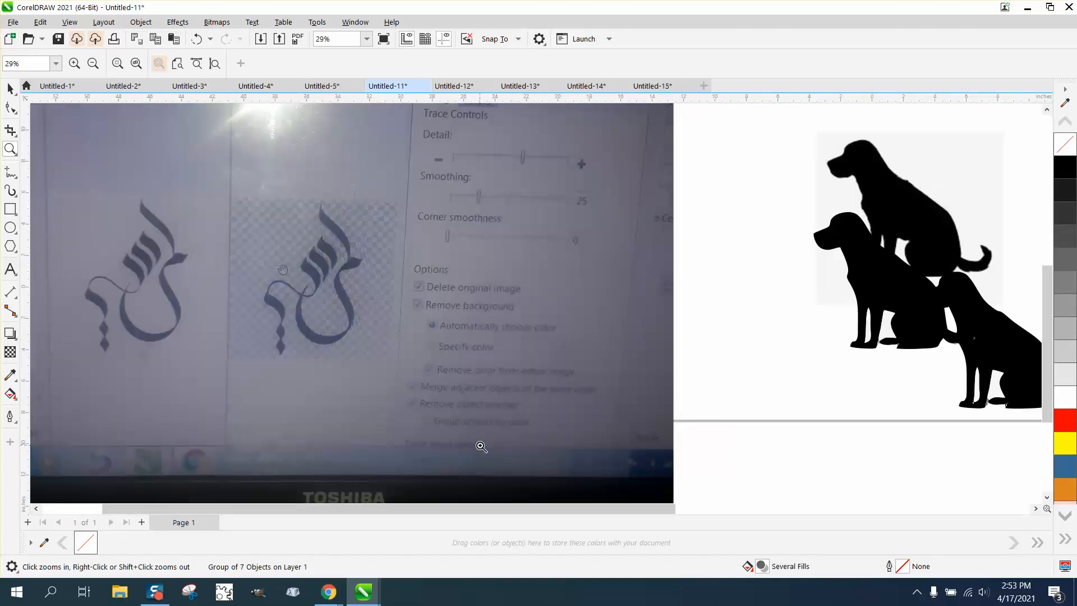
click(93, 64)
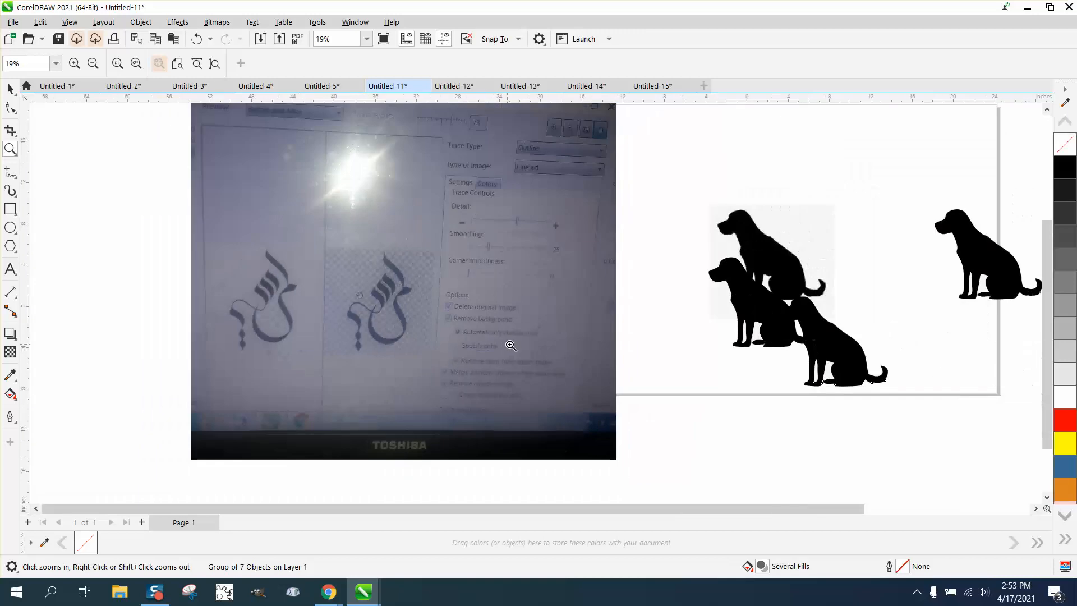